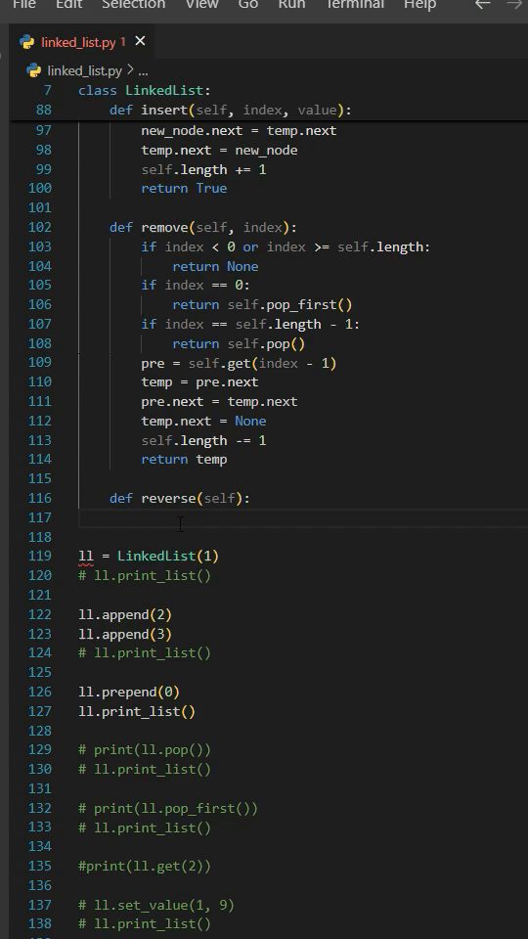
Add 'if self.length == 0 or self.length == 1: return' at the top of reverse()
text(if self.length)
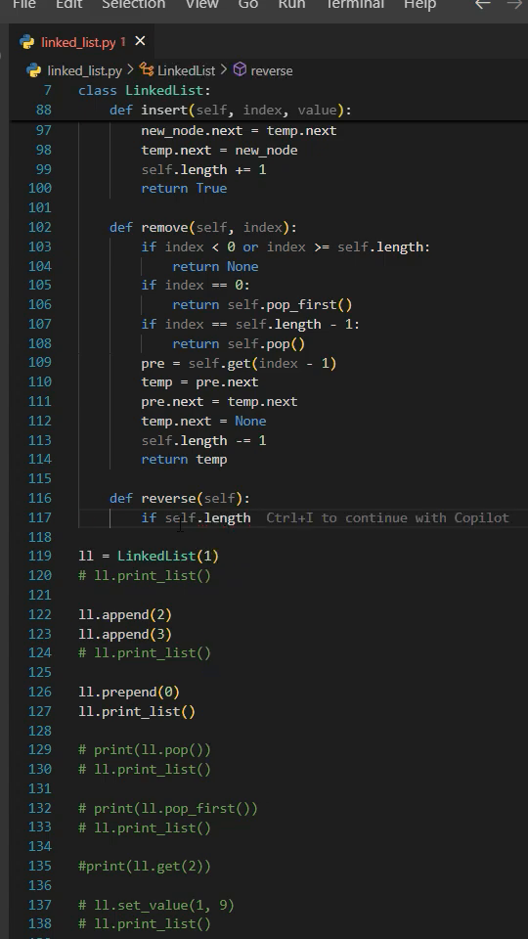
text(== 0 or)
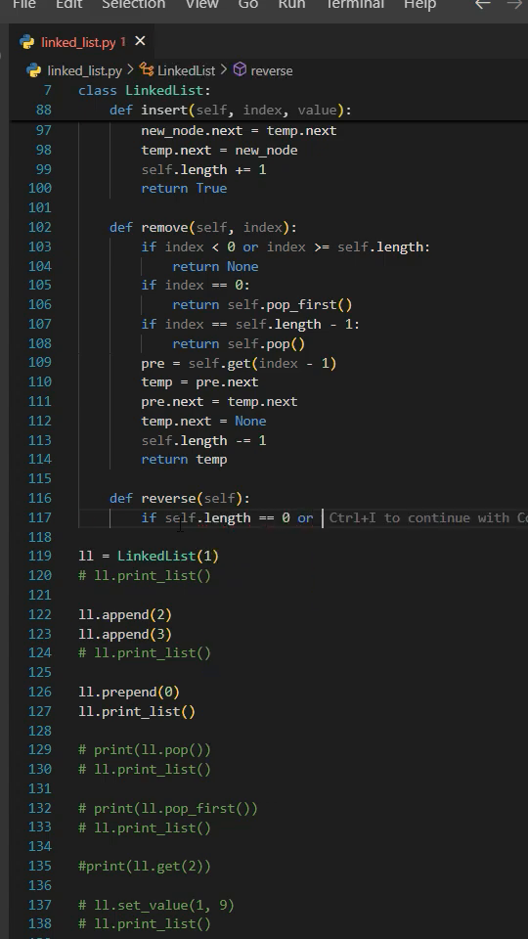
text(self.length == 1:)
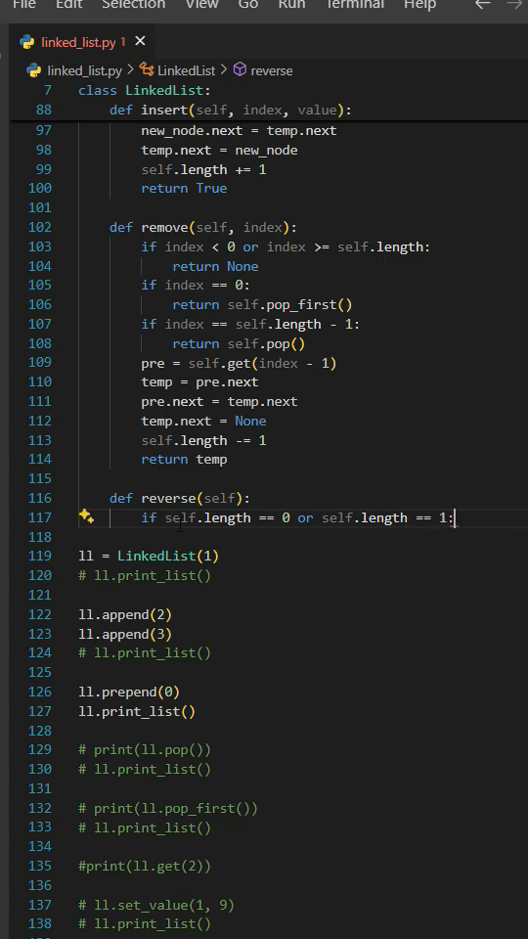
text(return)
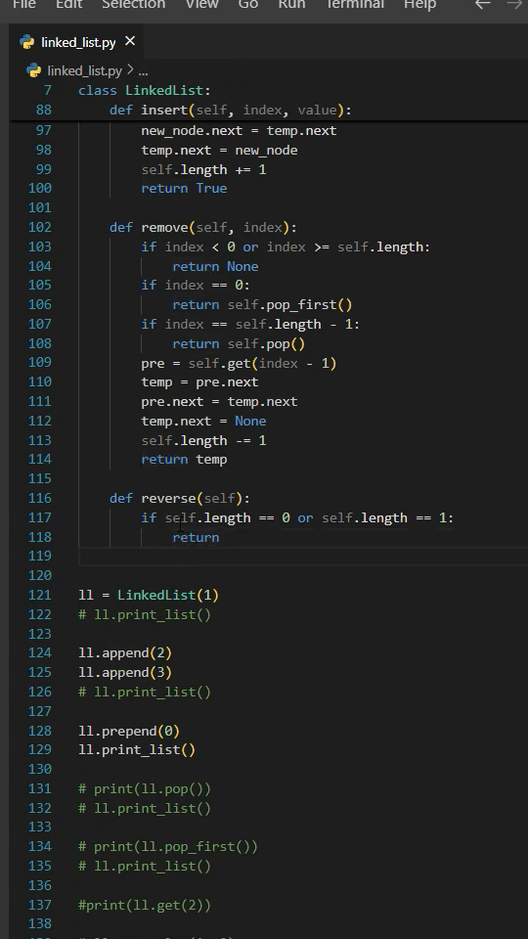
Write 'prev_node = None', 'curr_node = self.head' and 'next_node = self.head.next' in reverse()
text(prev)
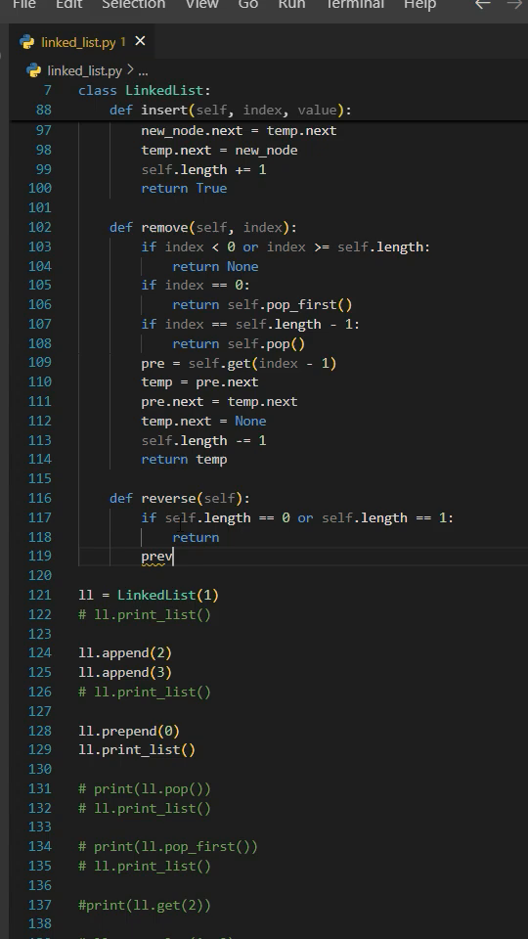
text(_node = None)
text(curr_n)
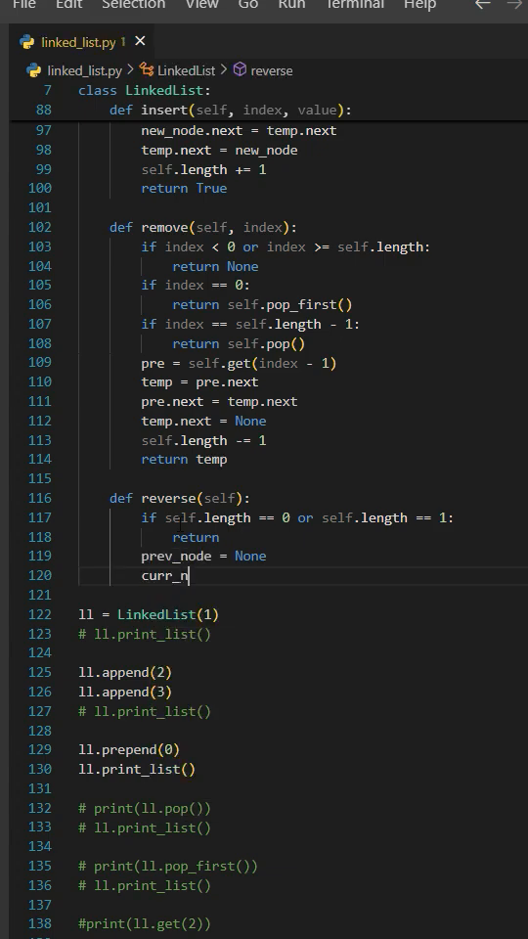
text(ode =)
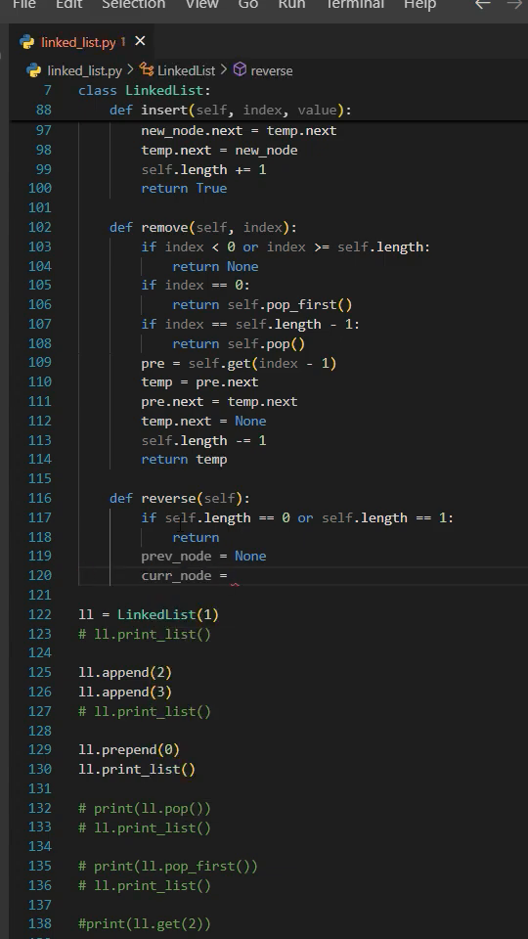
text(self.head)
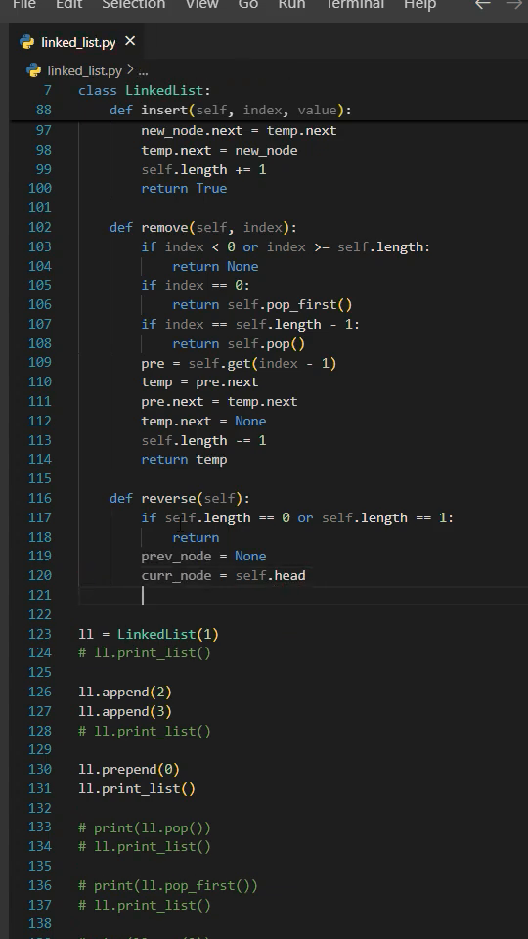
text(next_)
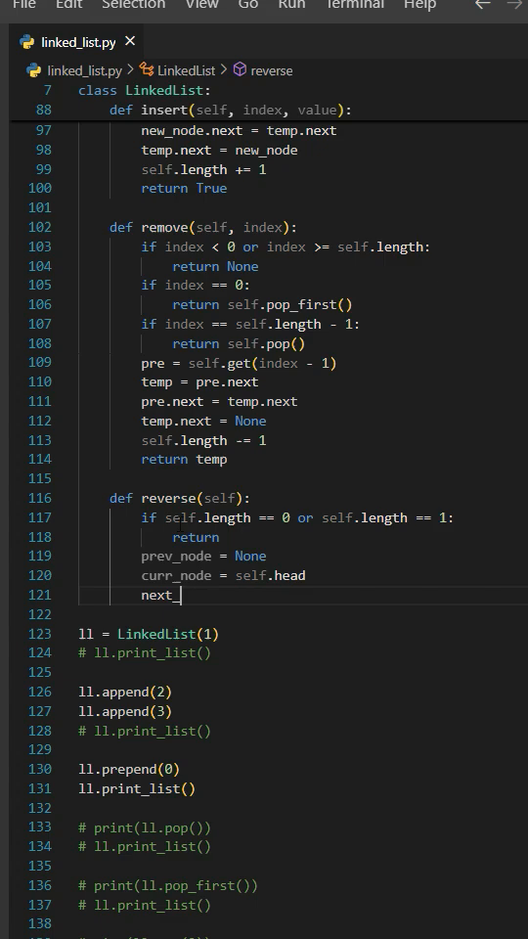
text(node =)
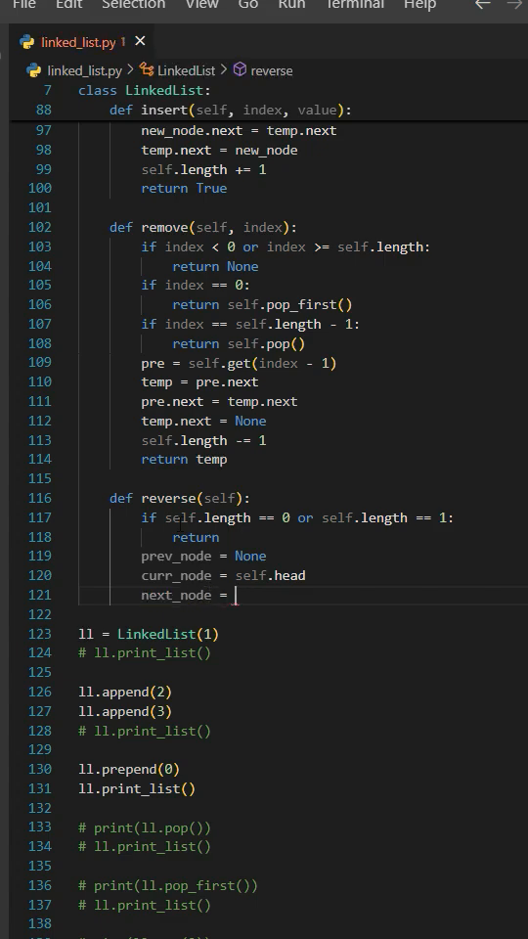
text(self)
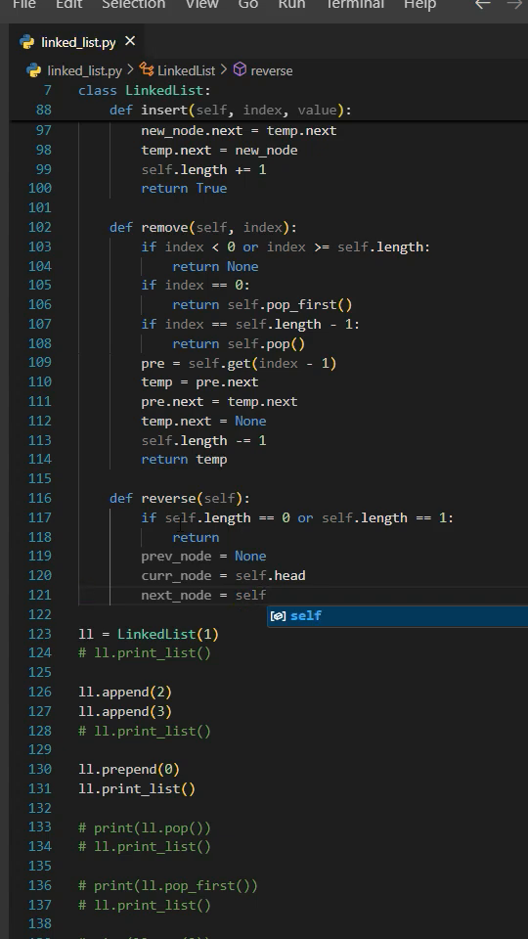
text(.head.next)
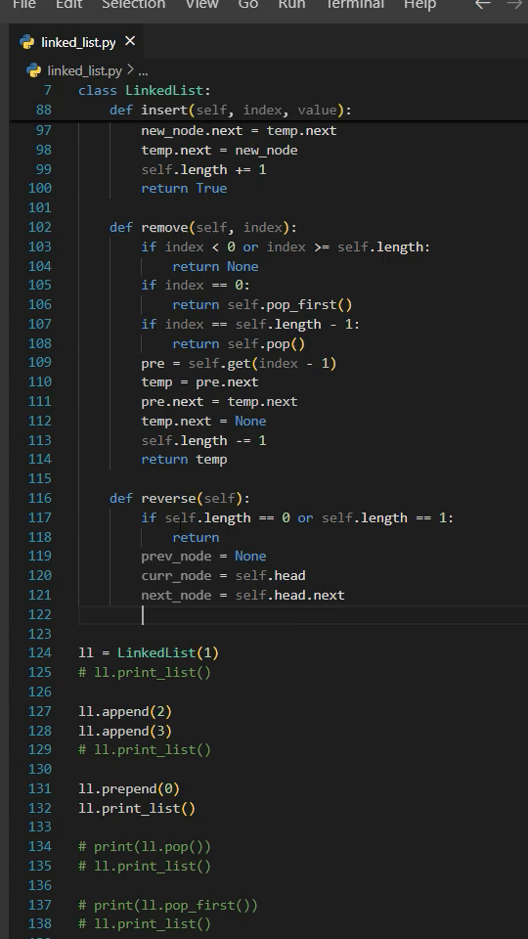
Add 'self.head = self.tail' and 'self.tail = curr_node' to reverse()
text(self.head = self)
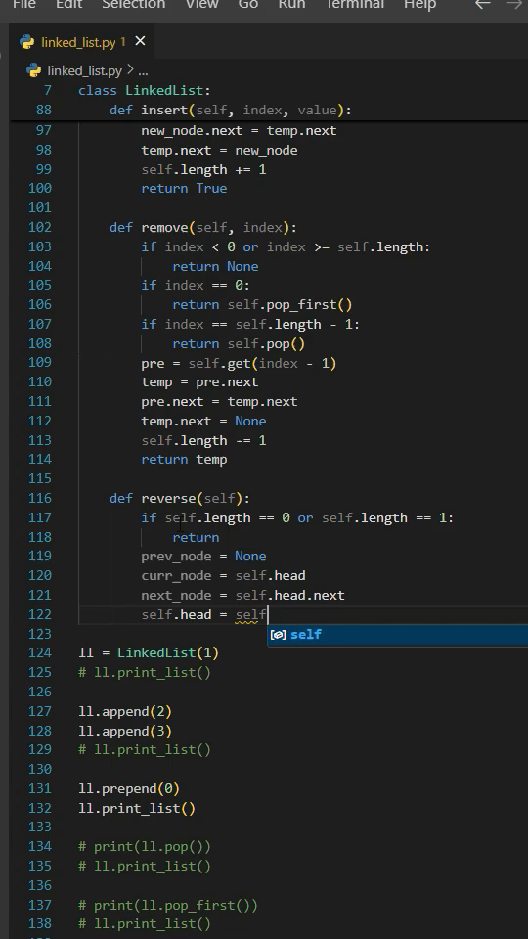
text(.tail)
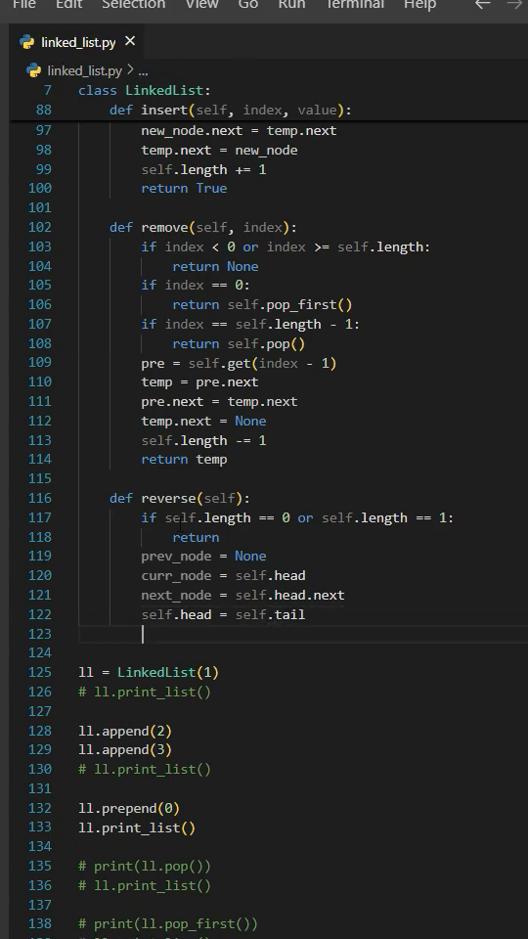
text(self.tail =)
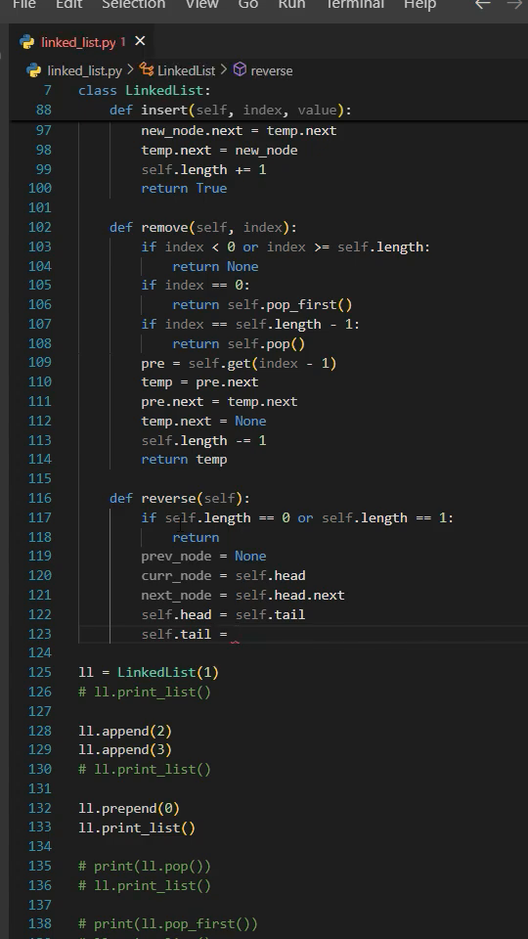
text(curr_node)
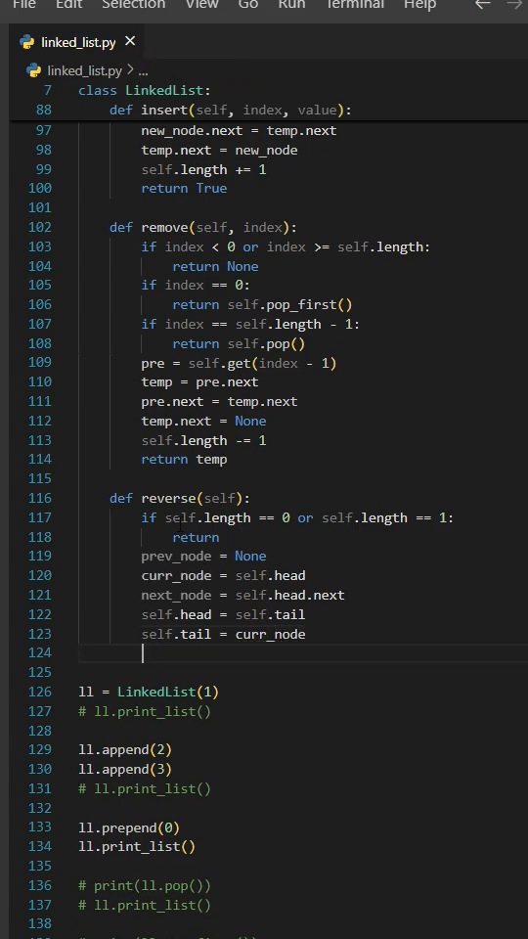
Write 'while curr_node is not None:' with 'curr_node.next = prev_node' and 'prev_node = curr_node', then begin 'curr_node = next'
text(while)
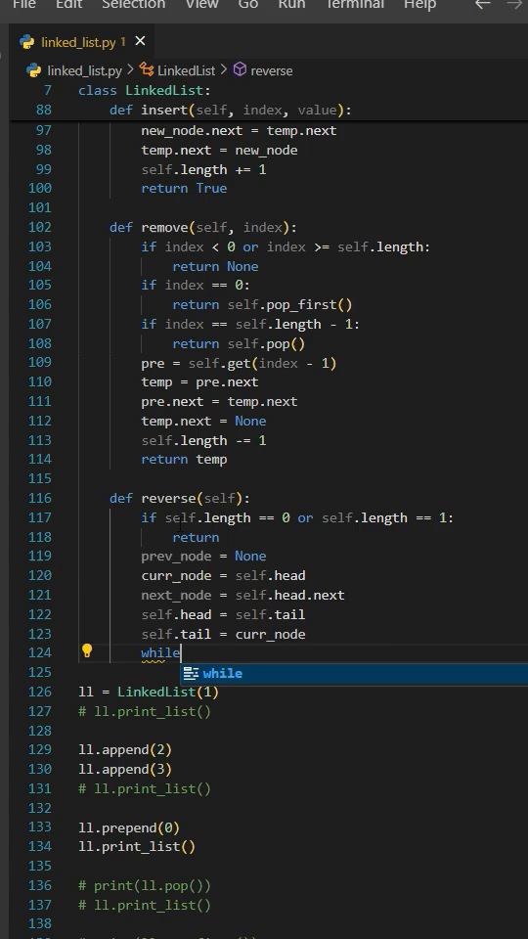
text(curr_node)
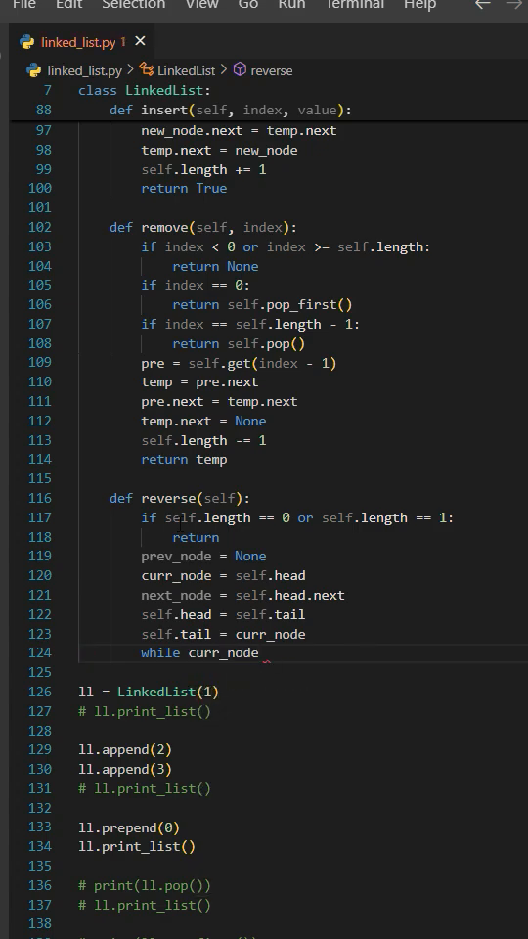
text(is not None:)
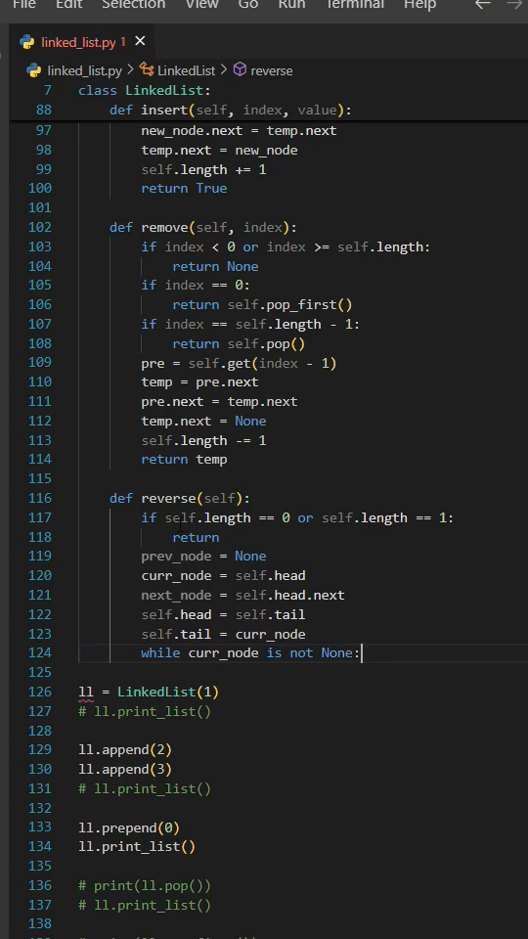
text(curr)
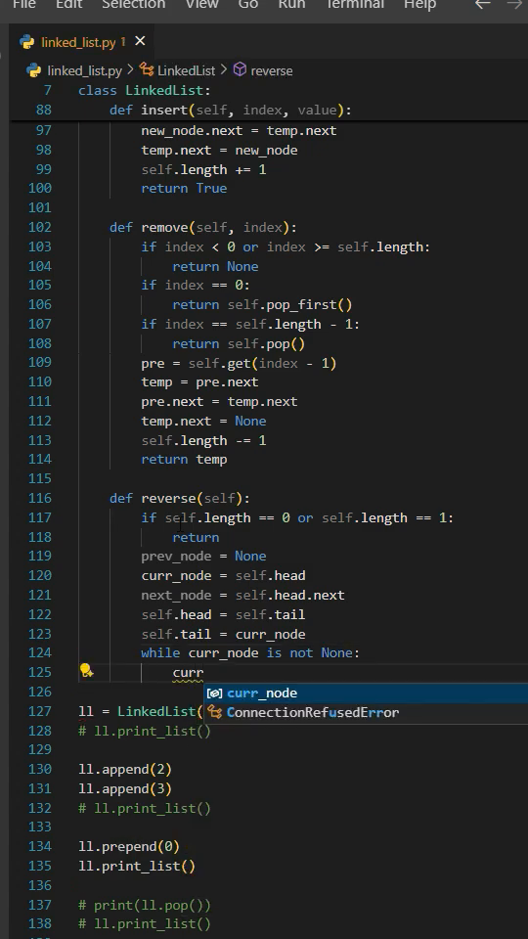
text(_node.next =)
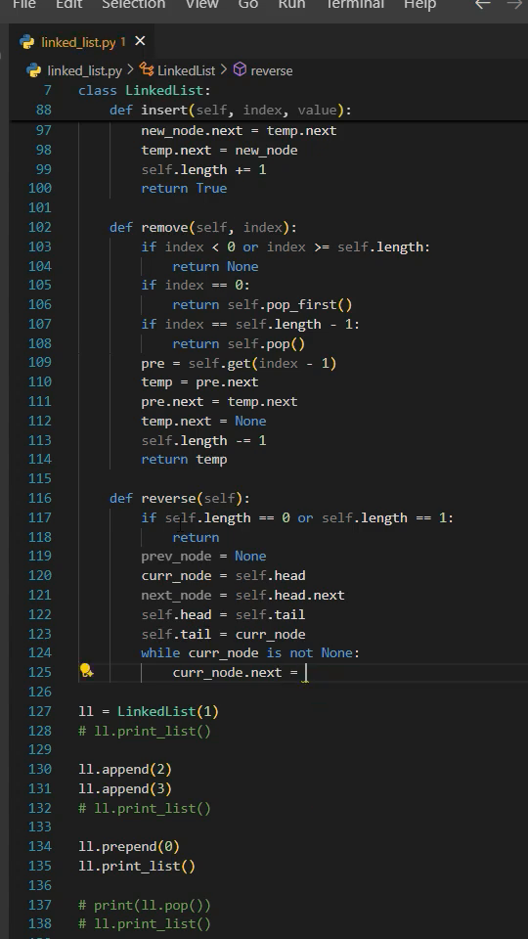
text(prev_node)
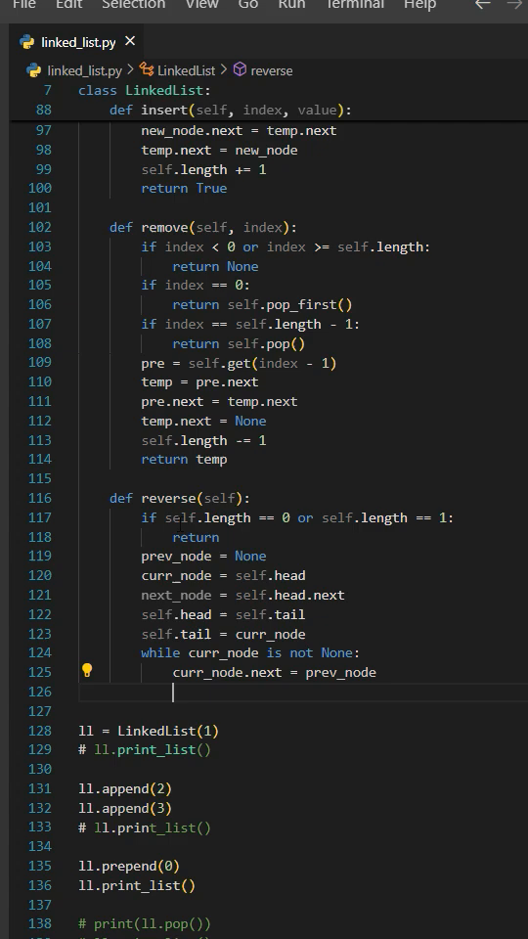
text(prev_node)
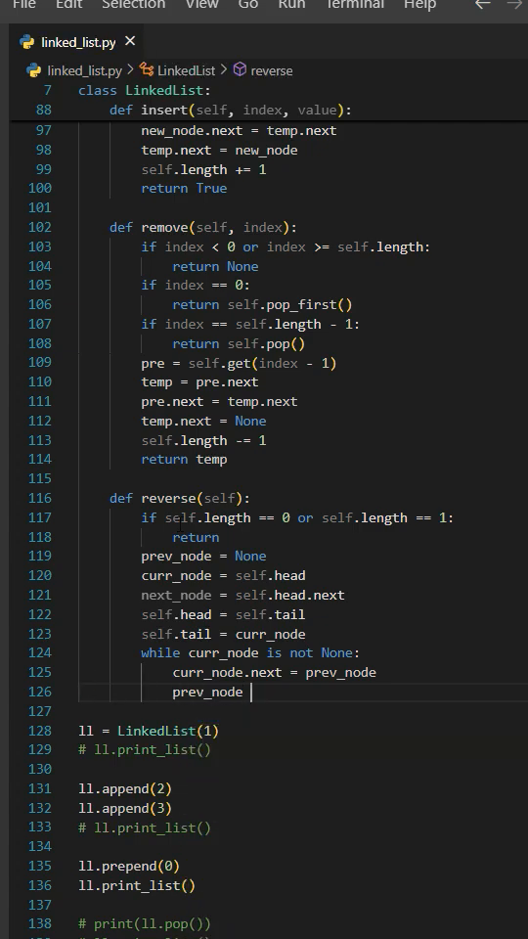
text(curr_node)
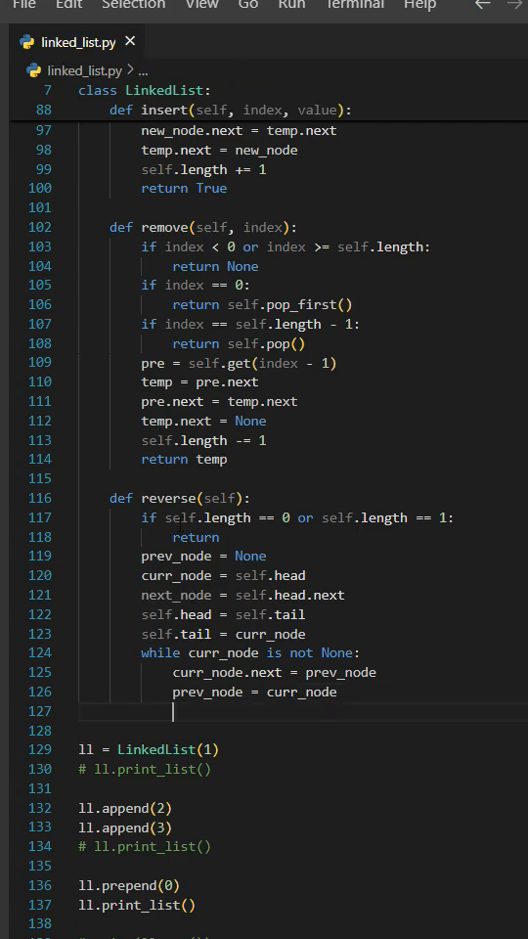
text(curr_node = next)
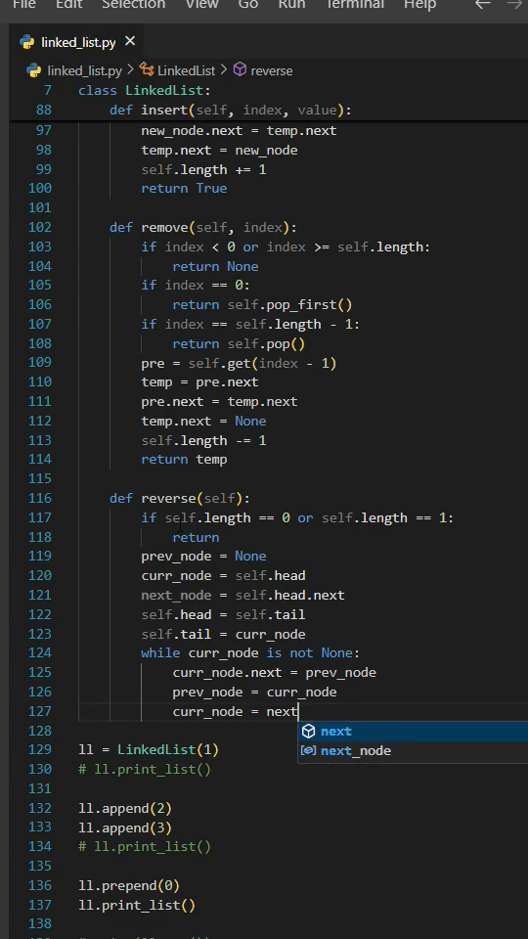
Complete 'curr_node = next_node' and add 'if next_node is not None: next_node = next_node.next'
click(355, 750)
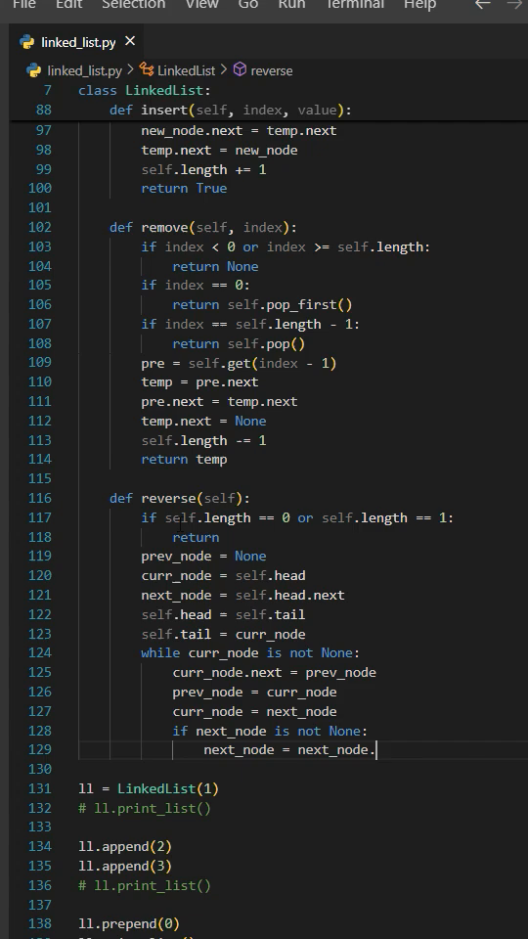
text(next)
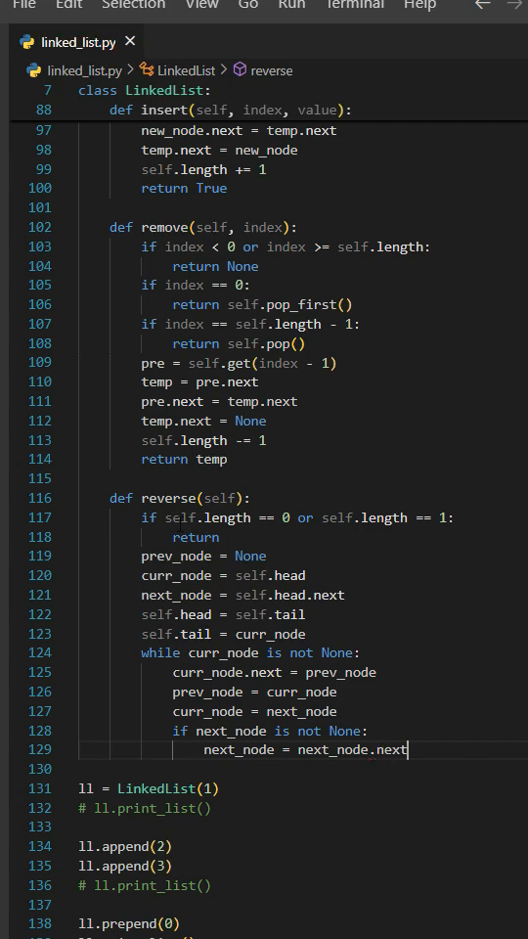
scroll(down, 3)
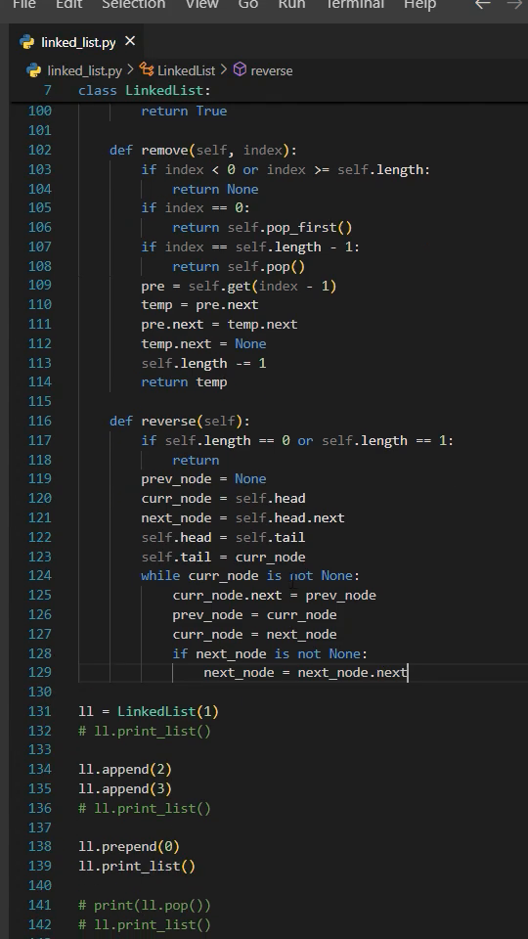
scroll(down, 3)
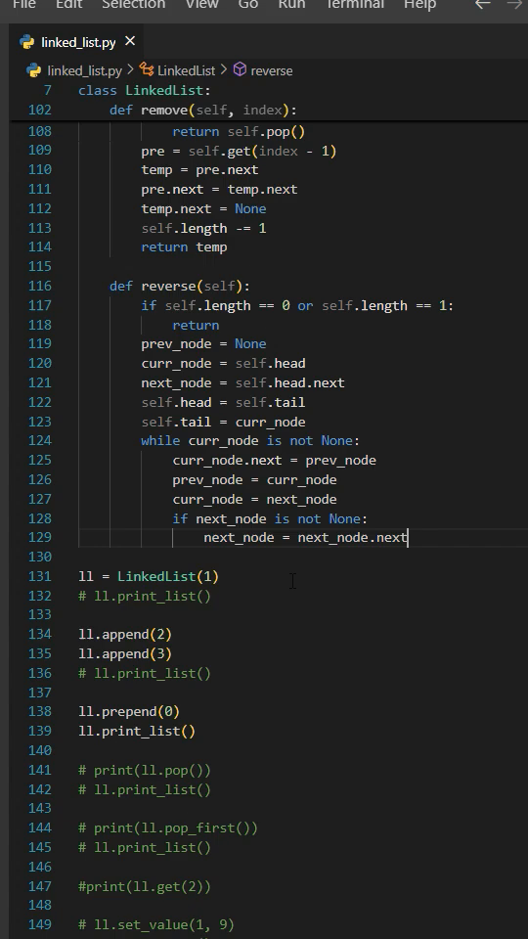